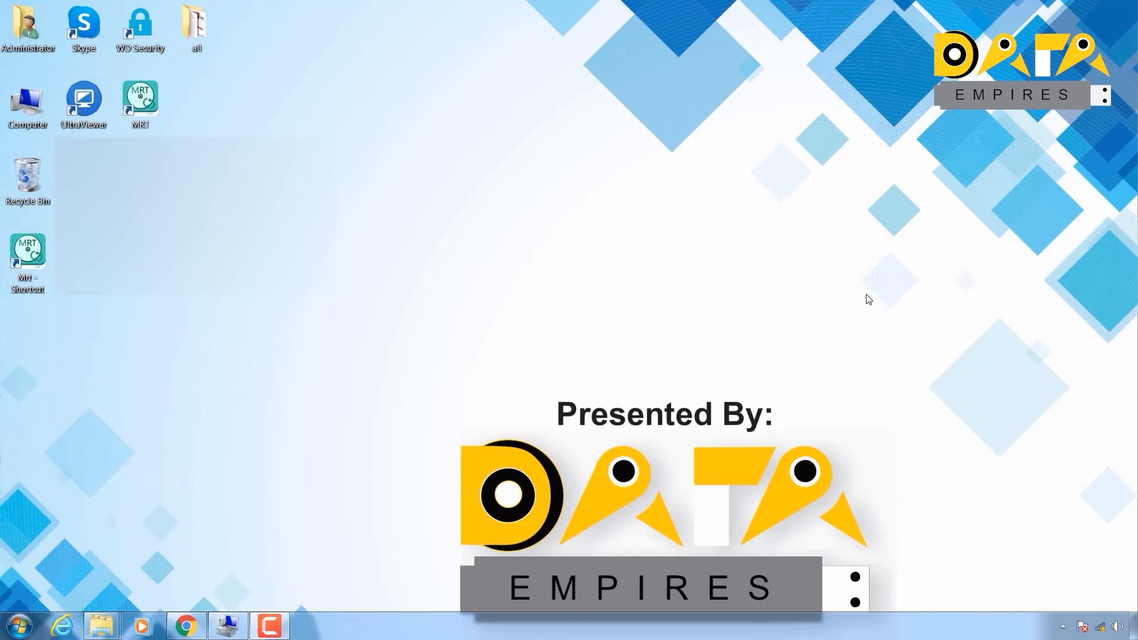
pyautogui.moveTo(360, 322)
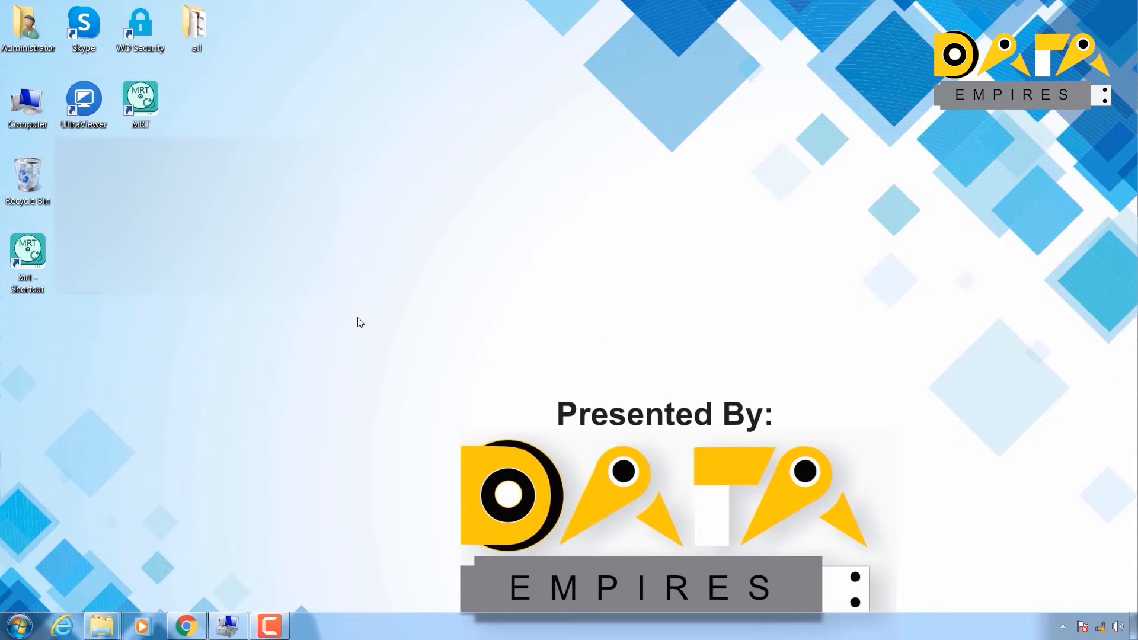
# Open Computer and browse into the New Volume (D:) backup drive
pyautogui.doubleClick(28, 104)
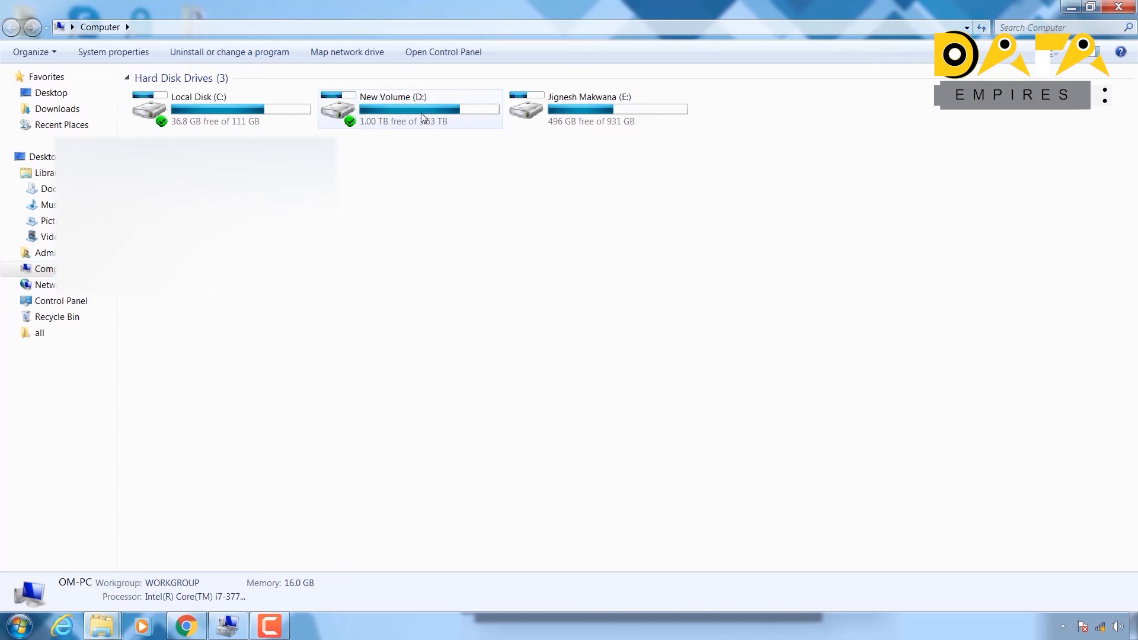
pyautogui.doubleClick(392, 109)
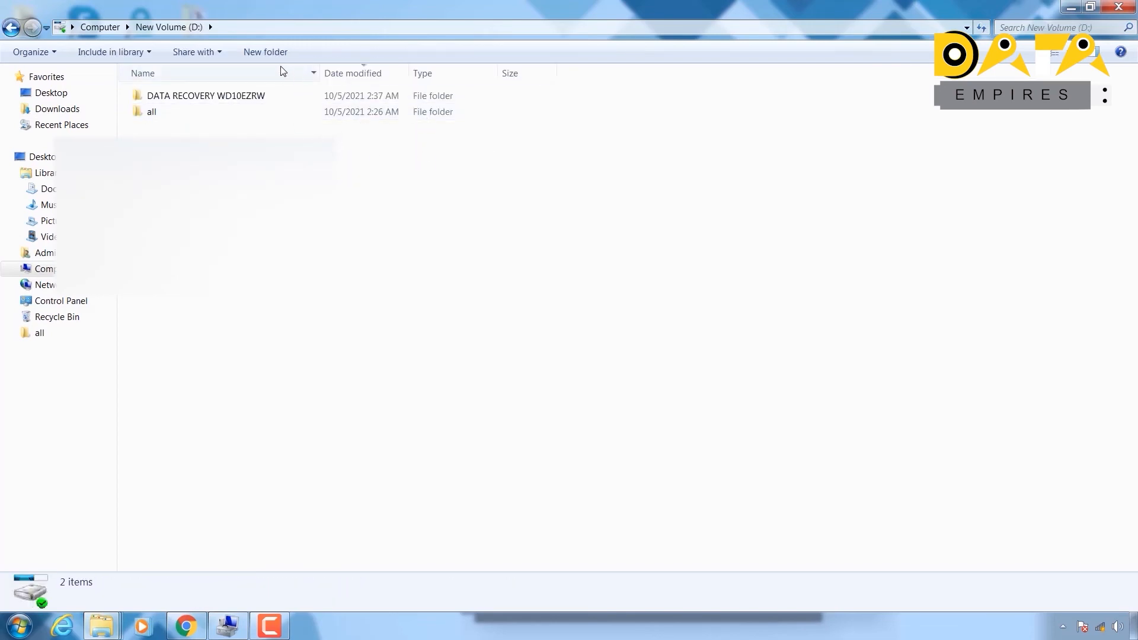